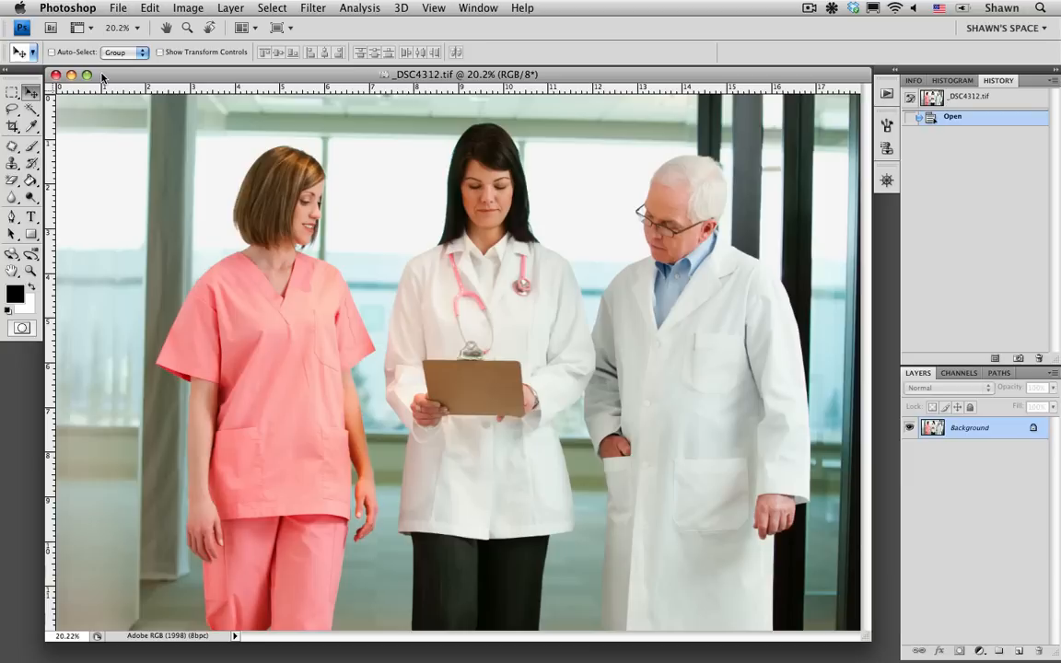
Select the Ruler Tool from the Eyedropper flyout to measure a near-vertical edge's angle
{"action": "left_click", "coordinate": [13, 125]}
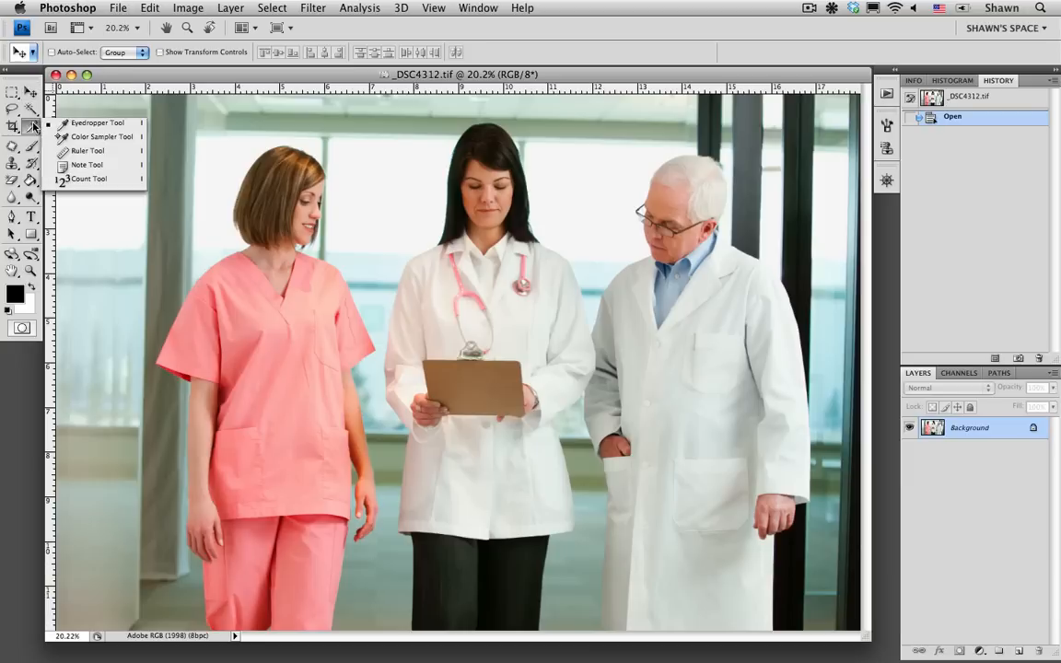
{"action": "mouse_move", "coordinate": [92, 122]}
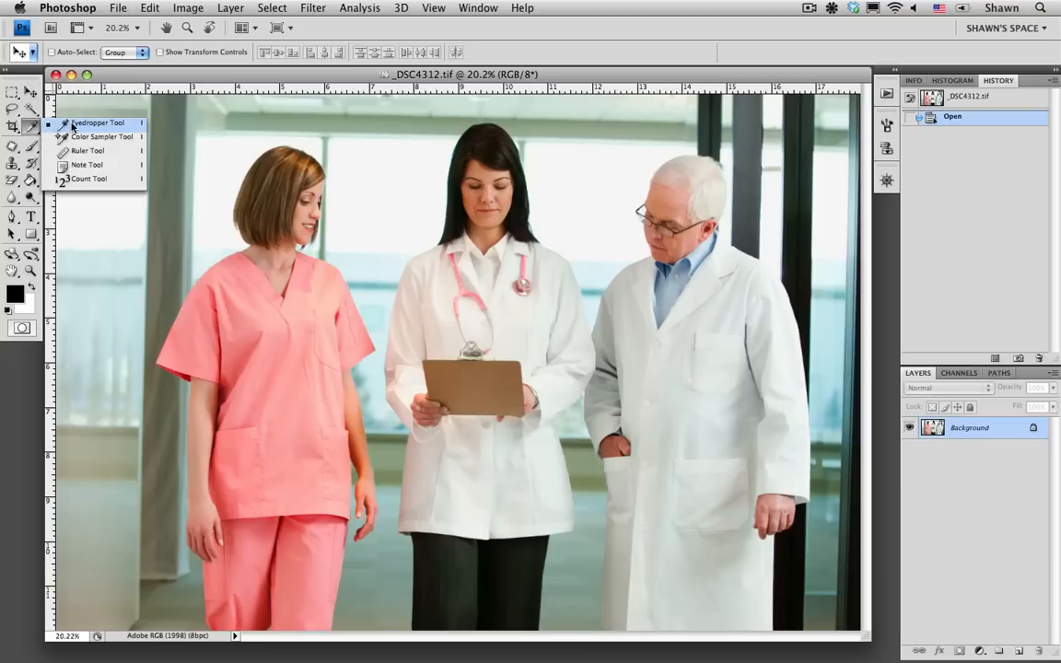
{"action": "left_click", "coordinate": [89, 151]}
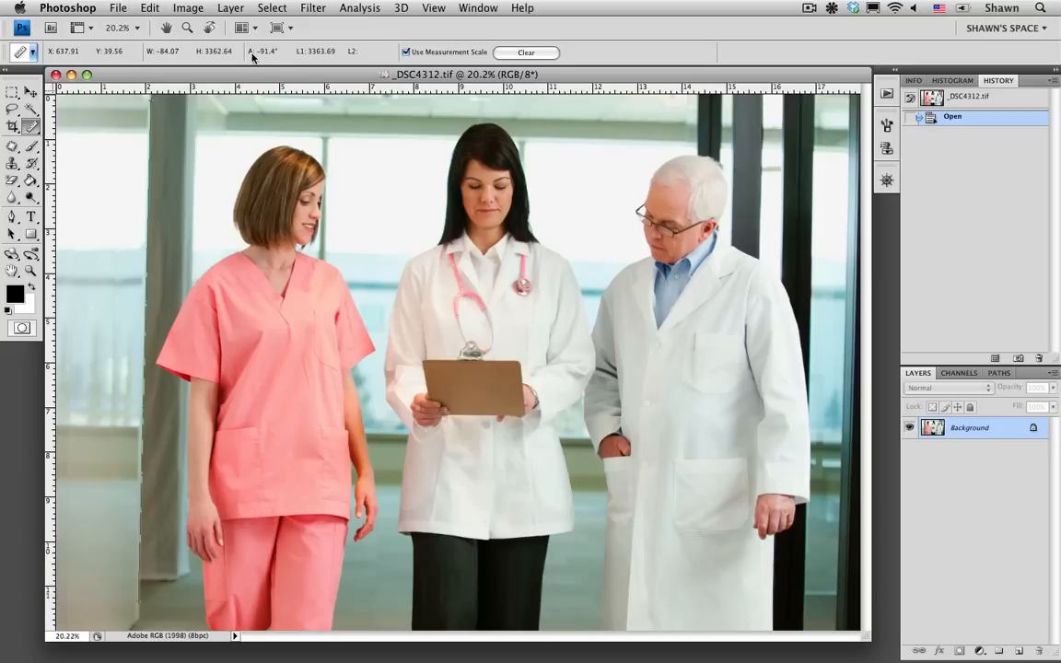
{"action": "mouse_move", "coordinate": [273, 59]}
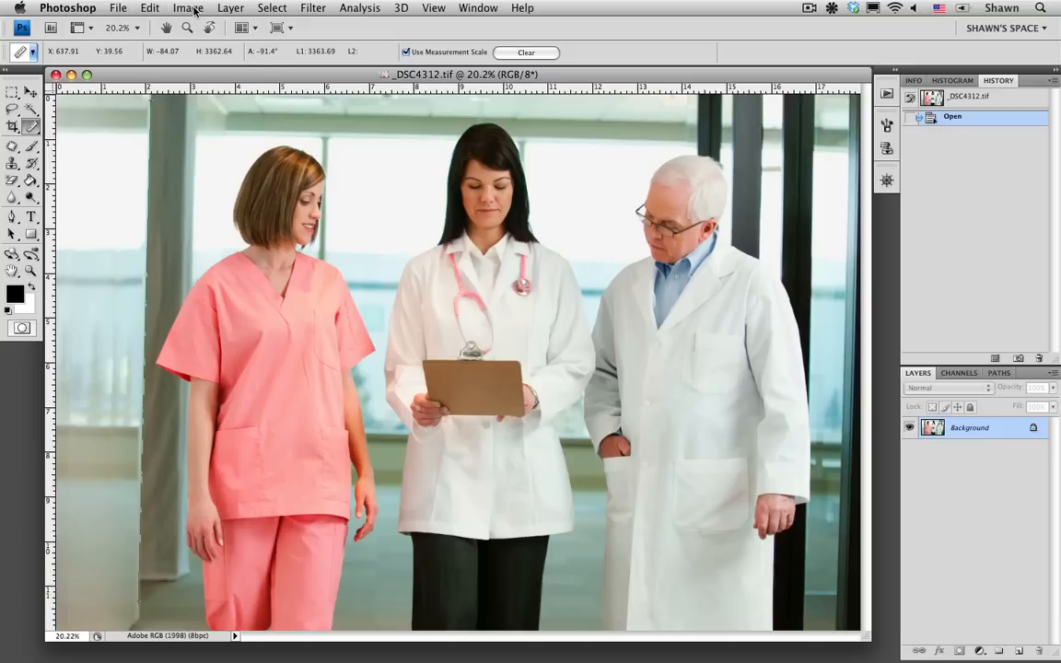
Rotate the canvas 1.43° counterclockwise via Image Rotation > Arbitrary to straighten the photo
{"action": "left_click", "coordinate": [188, 7]}
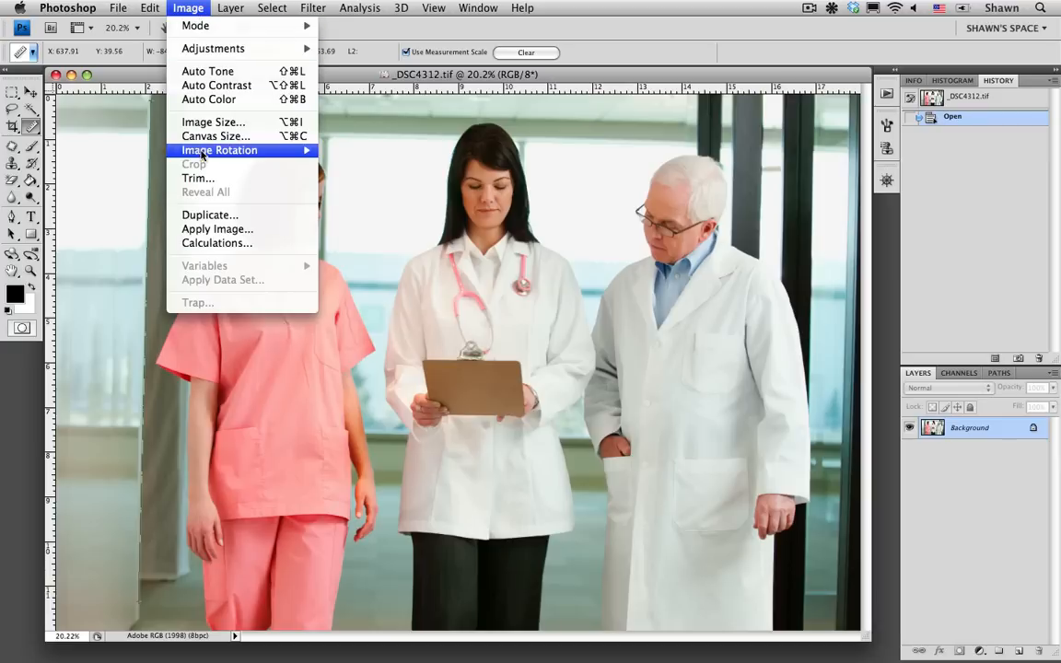
{"action": "mouse_move", "coordinate": [220, 152]}
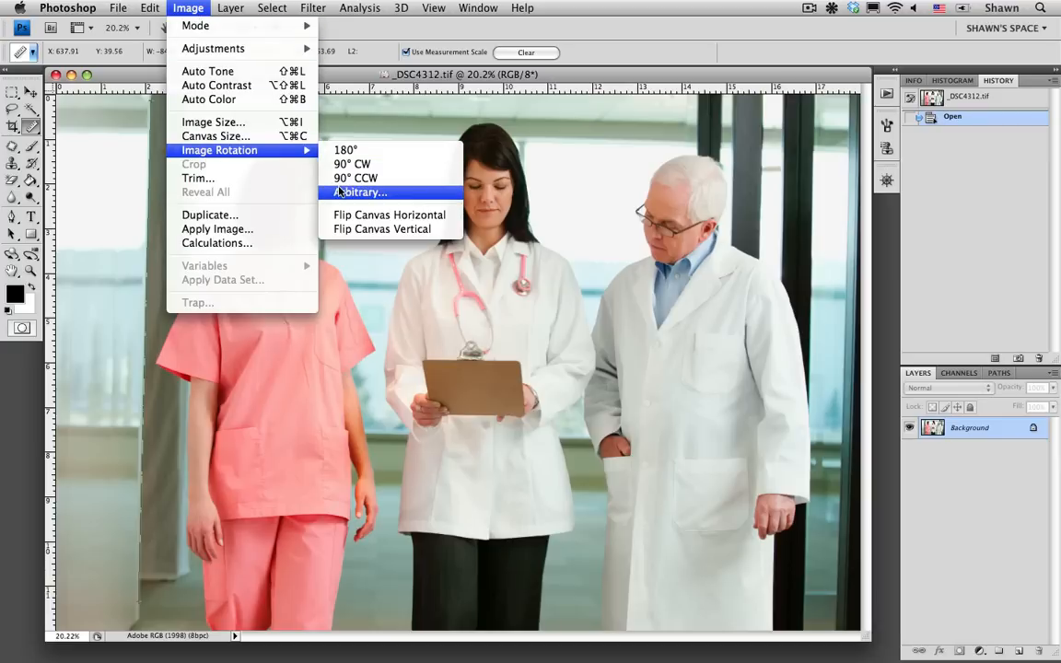
{"action": "left_click", "coordinate": [361, 192]}
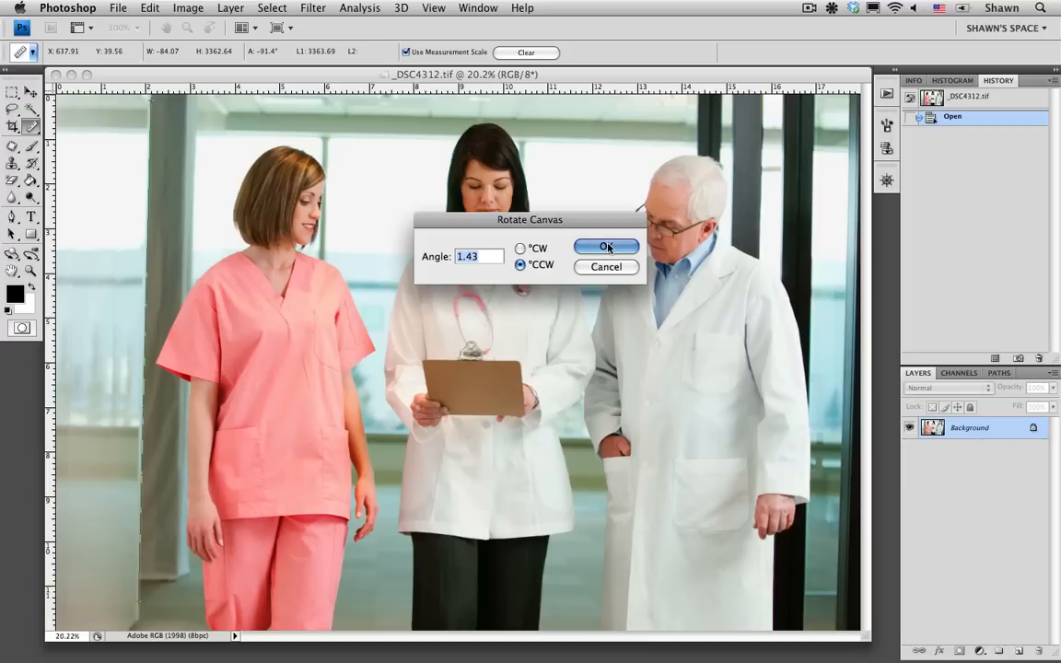
{"action": "left_click", "coordinate": [607, 247]}
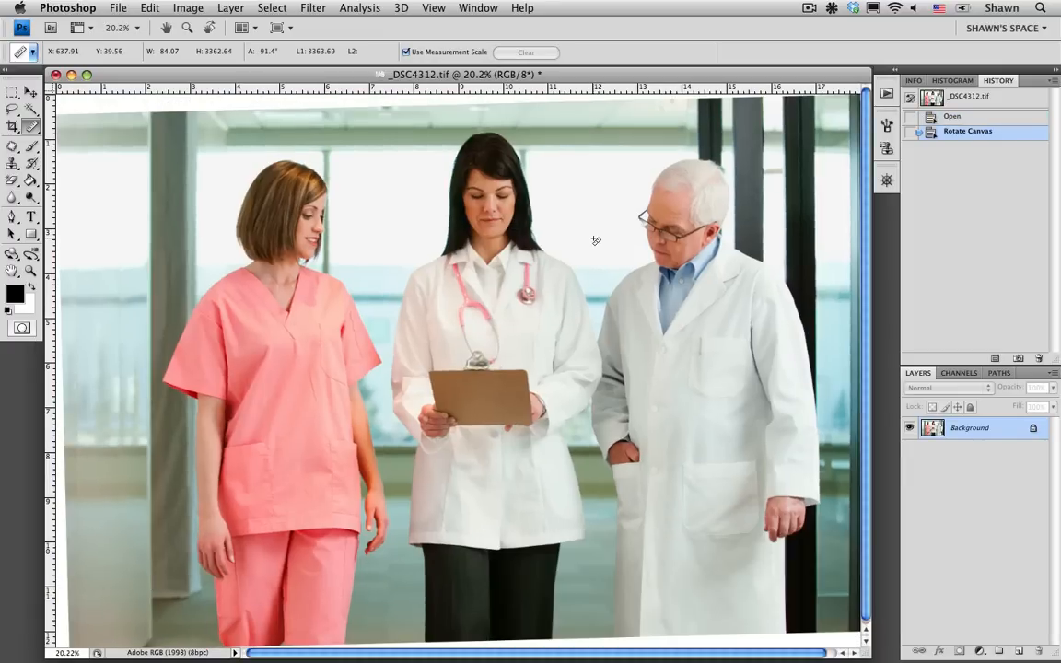
{"action": "mouse_move", "coordinate": [312, 99]}
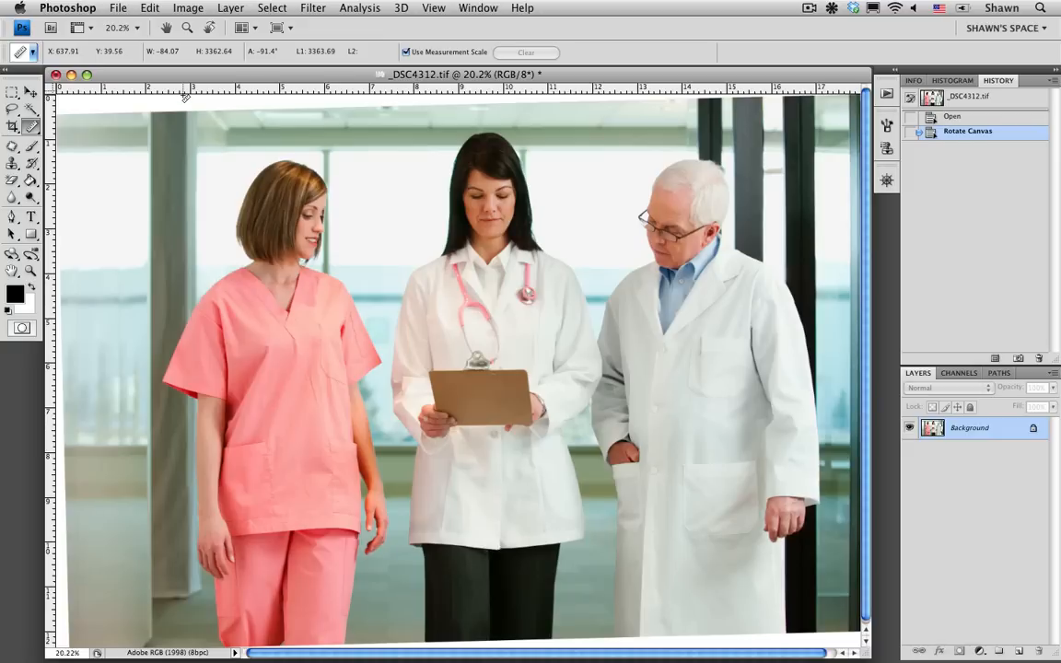
{"action": "mouse_move", "coordinate": [195, 110]}
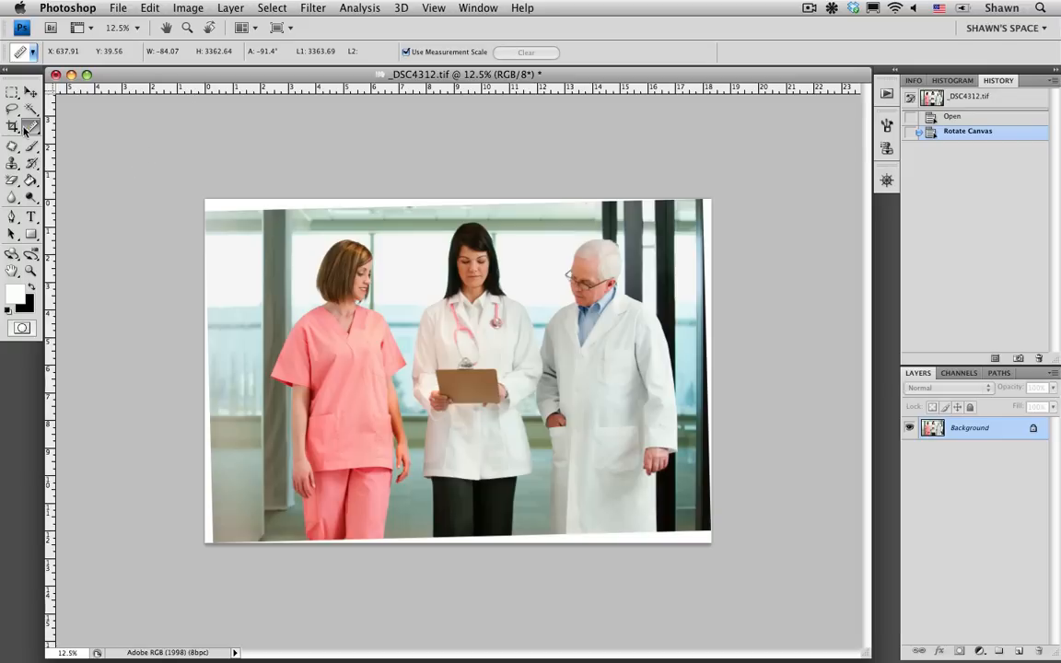
Select the Crop Tool to trim the white wedges off the rotated photo
{"action": "left_click", "coordinate": [12, 125]}
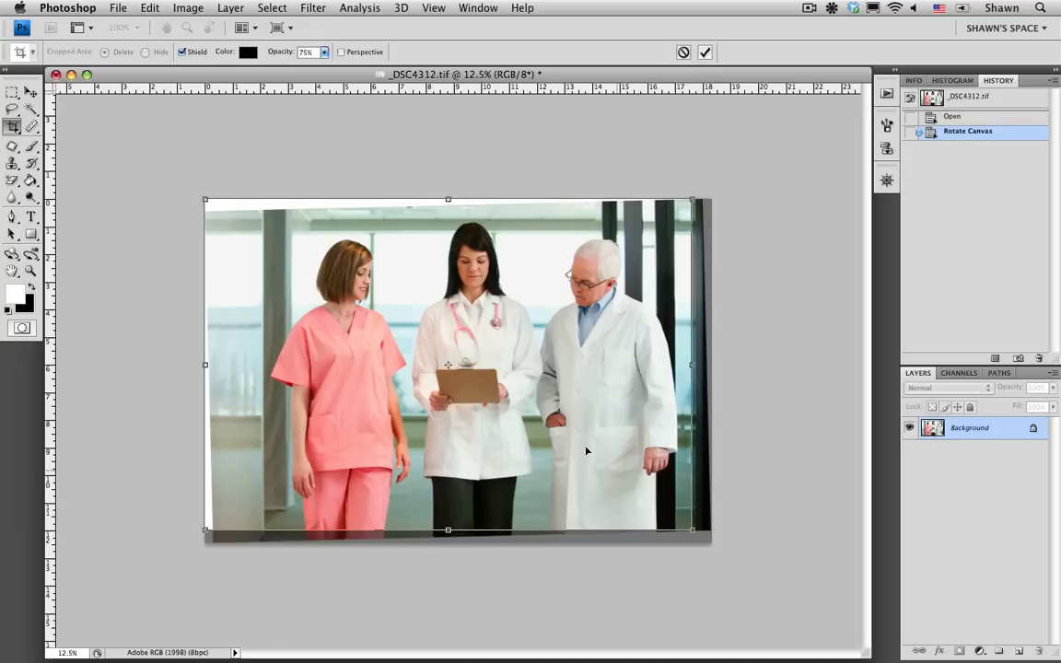
Drag a crop box over the photo that stays inside the white edge wedges
{"action": "left_click_drag", "start_coordinate": [204, 199], "coordinate": [214, 207]}
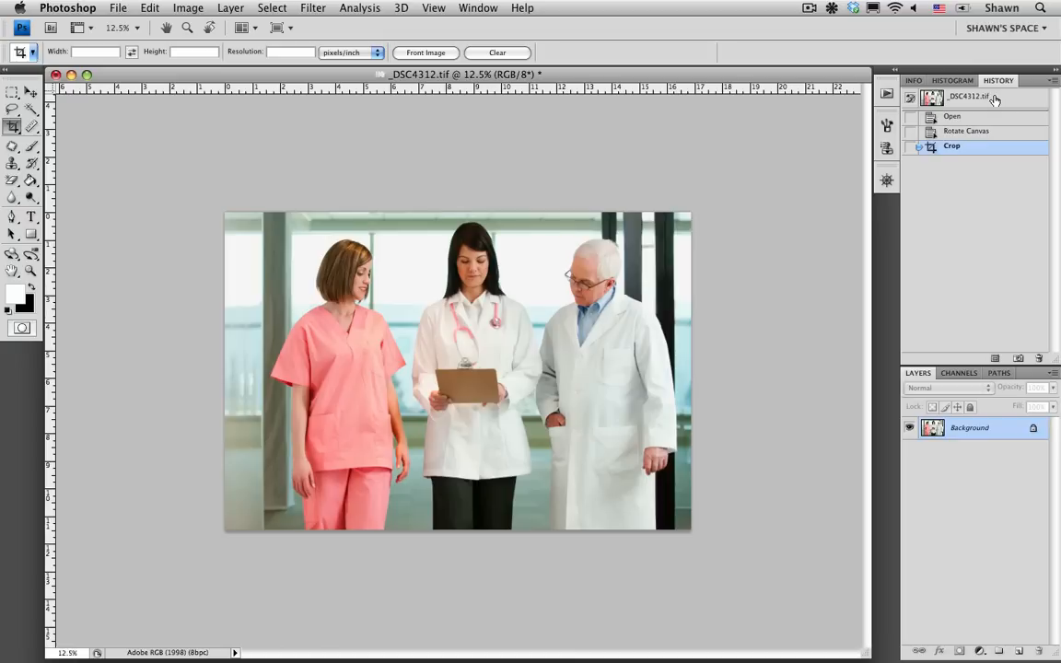
{"action": "mouse_move", "coordinate": [995, 101]}
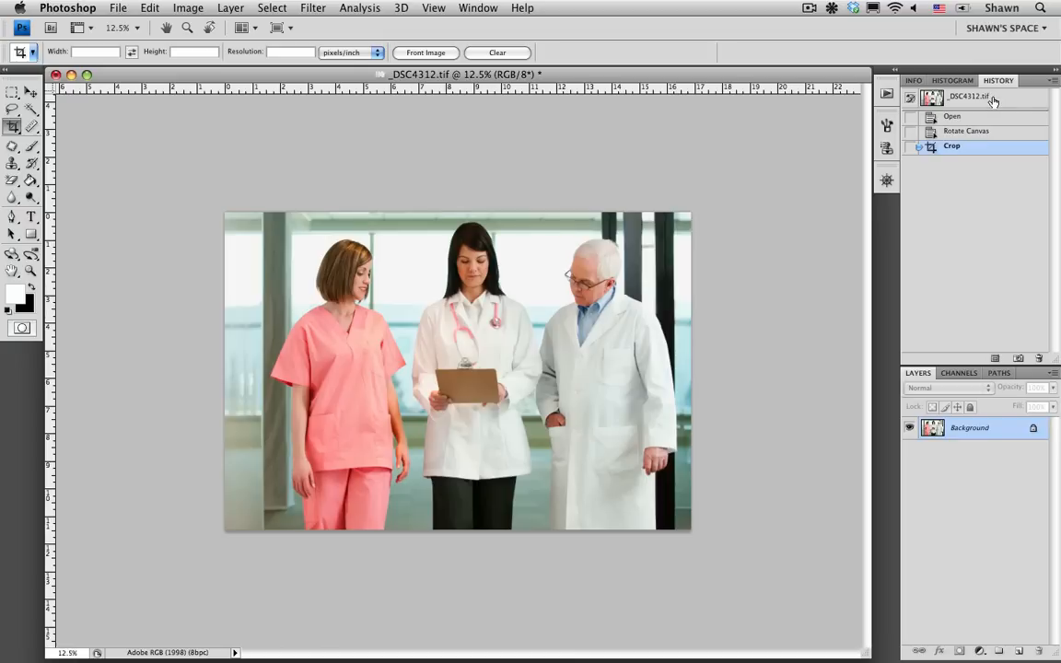